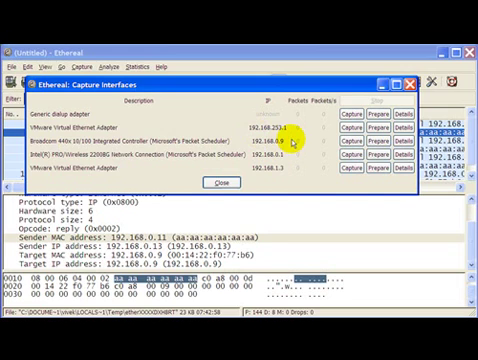
mouse_move(388, 136)
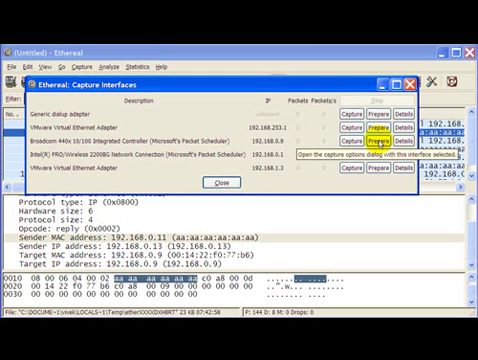
Step: Bring up the Capture Options dialog for the Broadcom adapter from Capture Interfaces
left_click(220, 184)
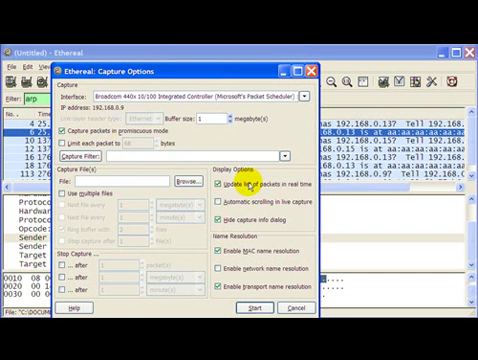
mouse_move(248, 184)
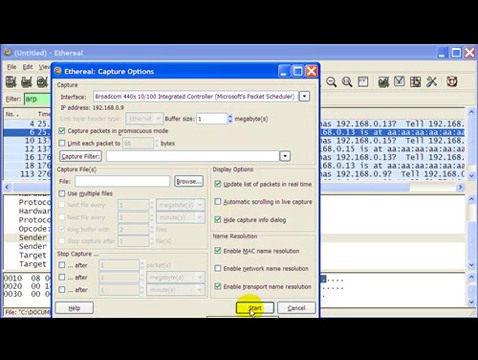
left_click(250, 312)
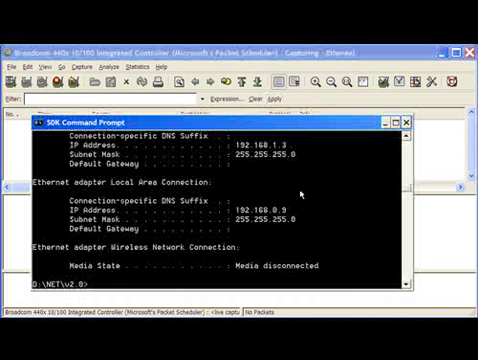
Step: Run ipconfig showing 192.168.0.9, then ping 192.168.0.10 and get TTL=64 replies
type("ipconfig")
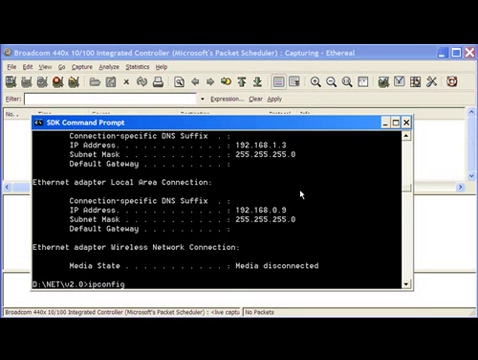
type("ping 192.168.0.10")
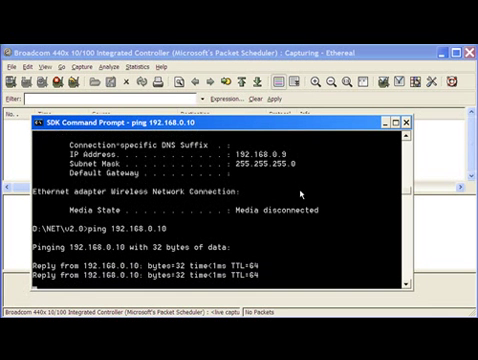
scroll("down", 3)
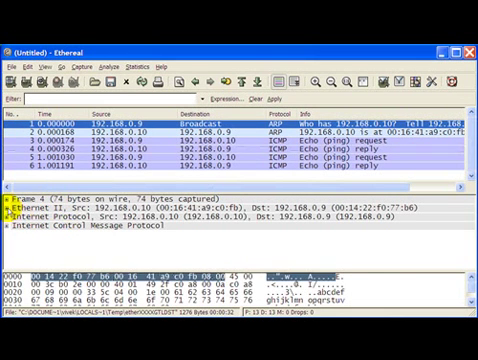
Step: Inspect the echo request's Ethernet and IP header flags, then its ICMP type 8, identifier and sequence
left_click(12, 204)
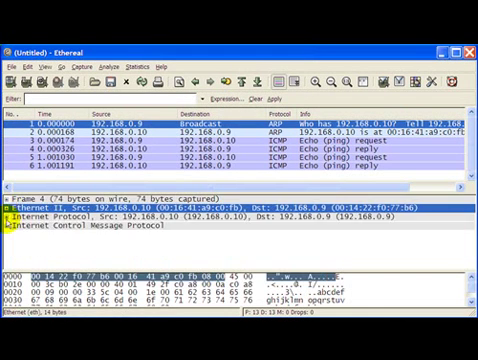
left_click(12, 224)
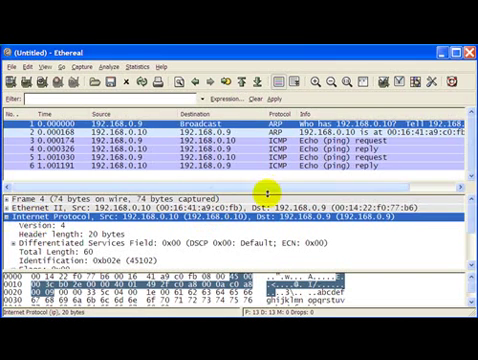
left_click(10, 212)
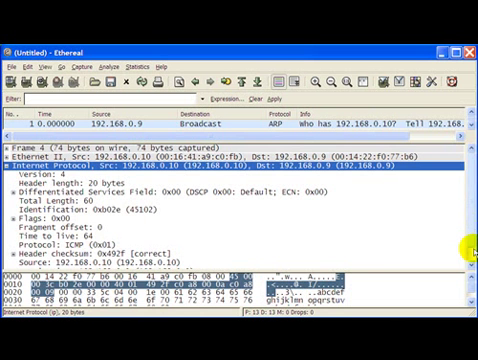
left_click(10, 168)
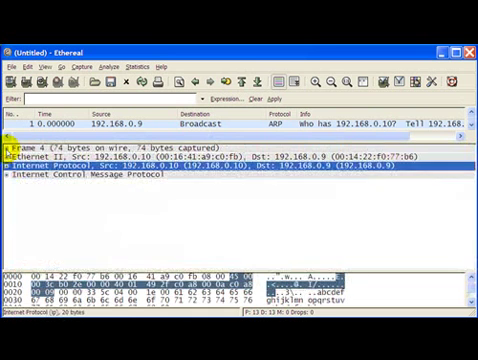
left_click(8, 176)
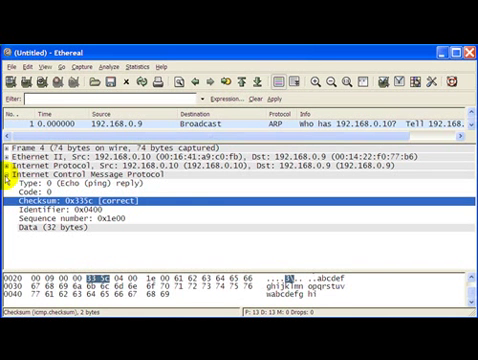
Step: Examine the ARP reply's Ethernet II header and its ARP EtherType field
left_click(10, 184)
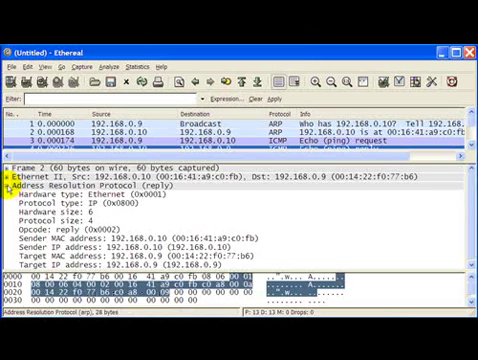
left_click(10, 176)
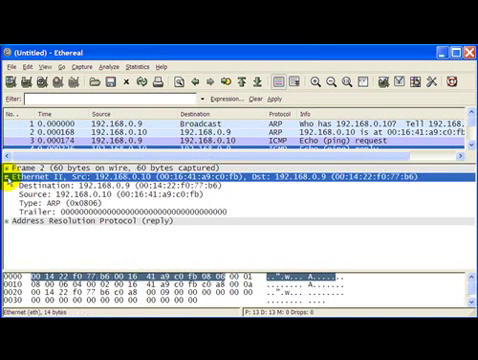
left_click(100, 188)
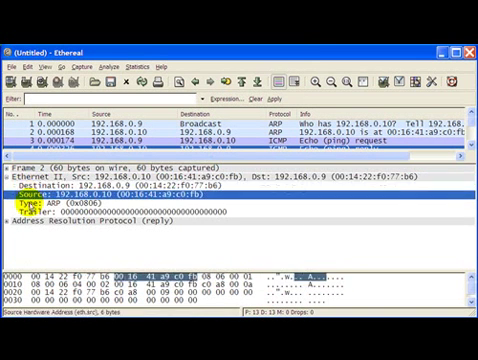
left_click(10, 172)
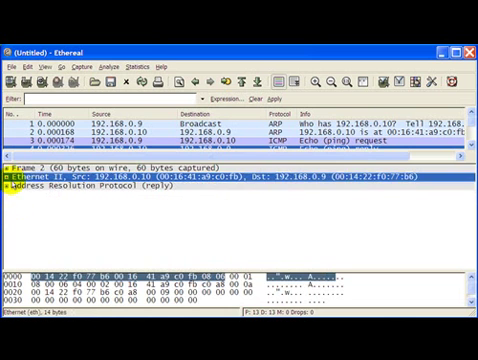
Step: Examine the ARP reply's opcode and sender/target MAC and IP addresses, then collapse it
left_click(12, 188)
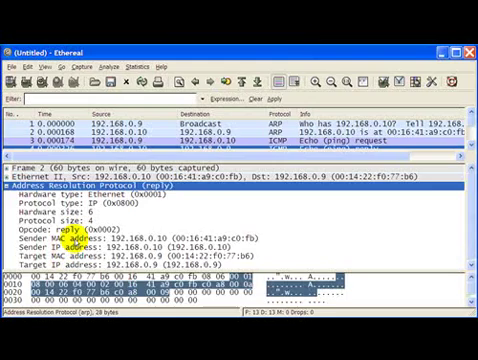
left_click(120, 240)
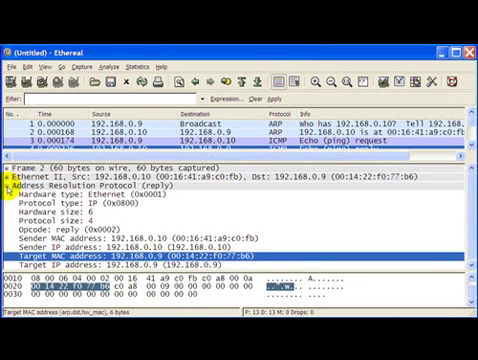
left_click(8, 184)
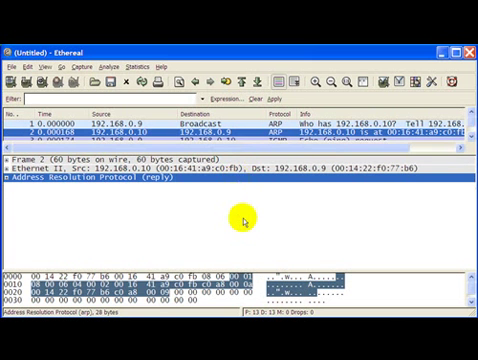
left_click(10, 172)
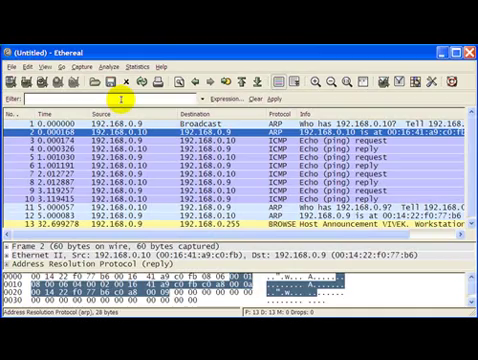
Step: Enter arp as the display filter expression without applying it yet
type("arp")
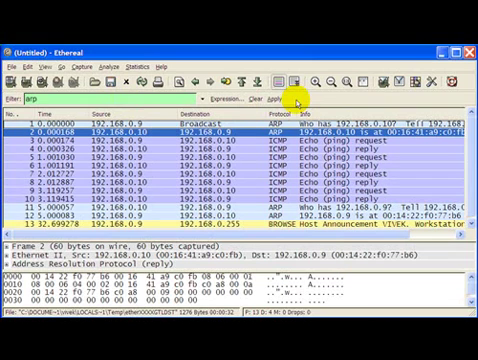
mouse_move(282, 100)
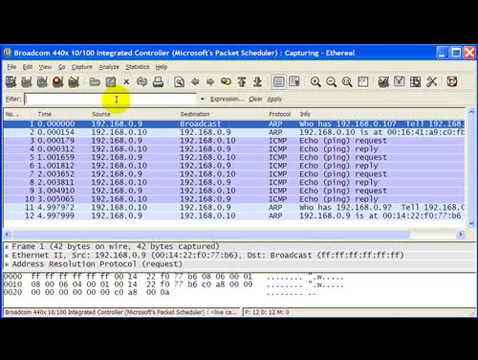
Step: Filter the list to icmp, clear it, then filter to arp and select one ARP packet
type("icmp")
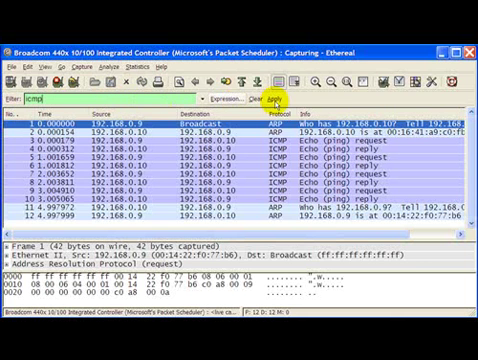
left_click(288, 98)
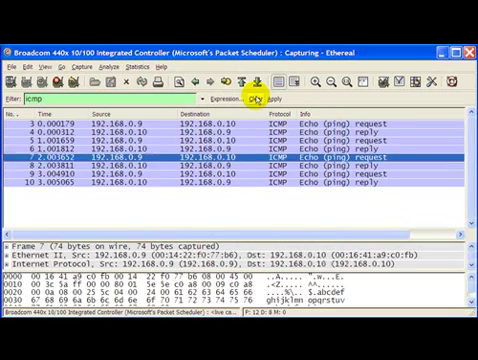
left_click(256, 94)
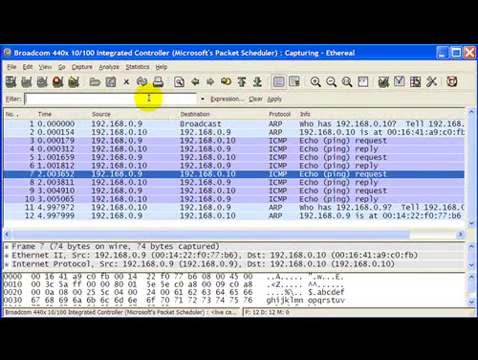
type("arp")
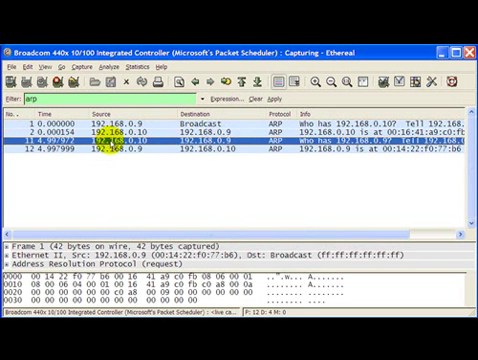
left_click(240, 156)
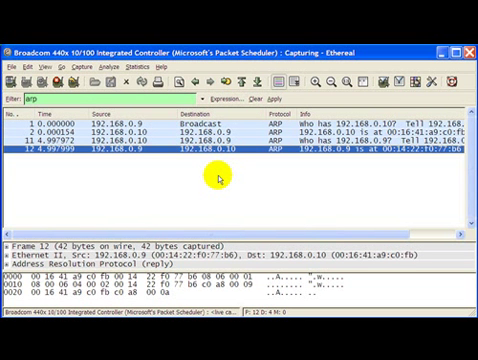
mouse_move(220, 168)
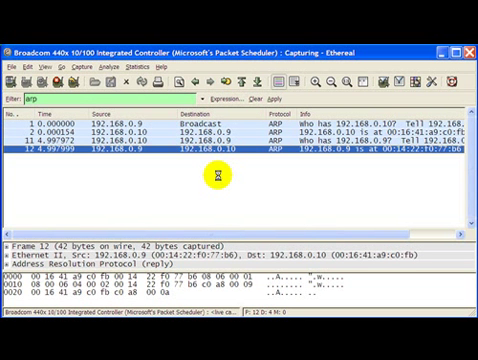